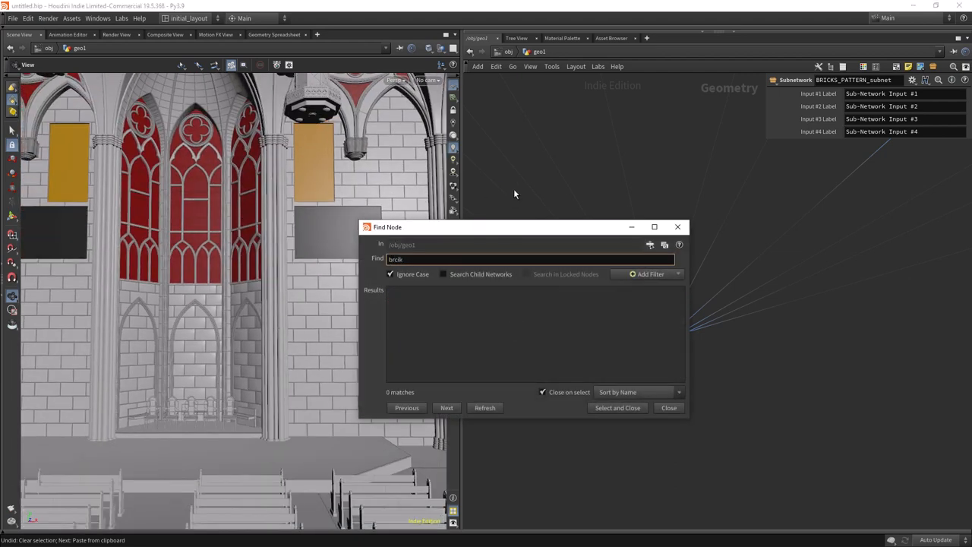
Step: Search 'bri' in Find Node and jump to BRICKS_PATTERN_subnet in the network
{"action": "type", "text": "bri"}
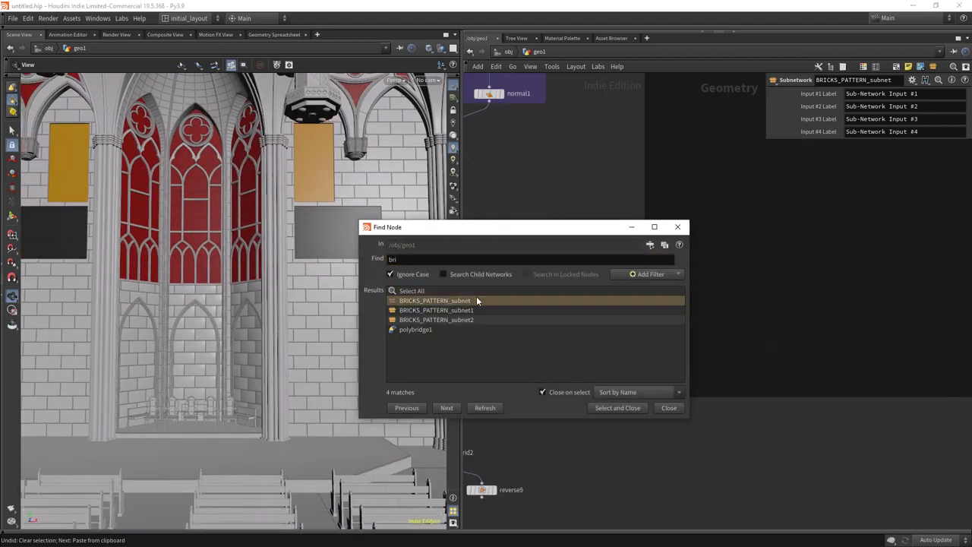
{"action": "left_click", "coordinate": [432, 301]}
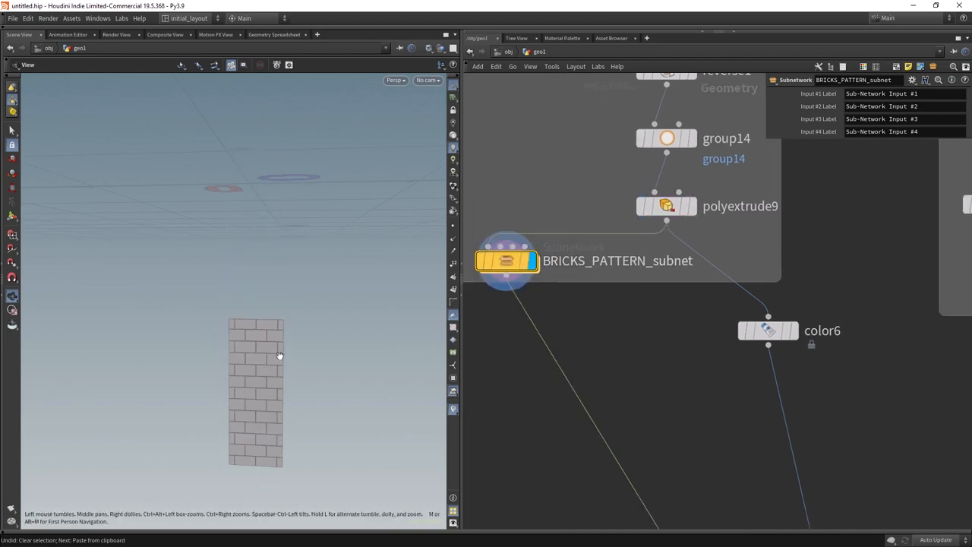
{"action": "left_click", "coordinate": [668, 207]}
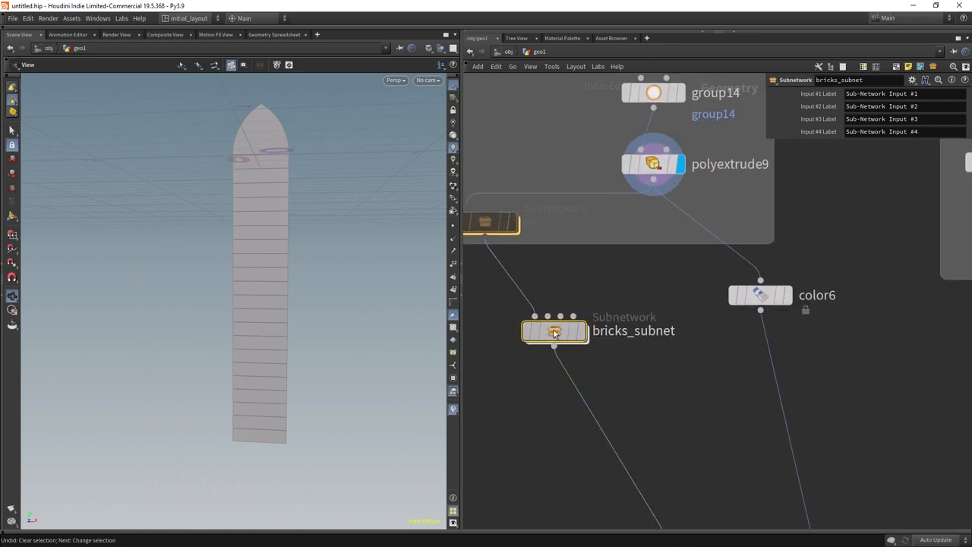
Step: Dive into bricks_subnet and change the Guides settings in Display Options
{"action": "double_click", "coordinate": [553, 331]}
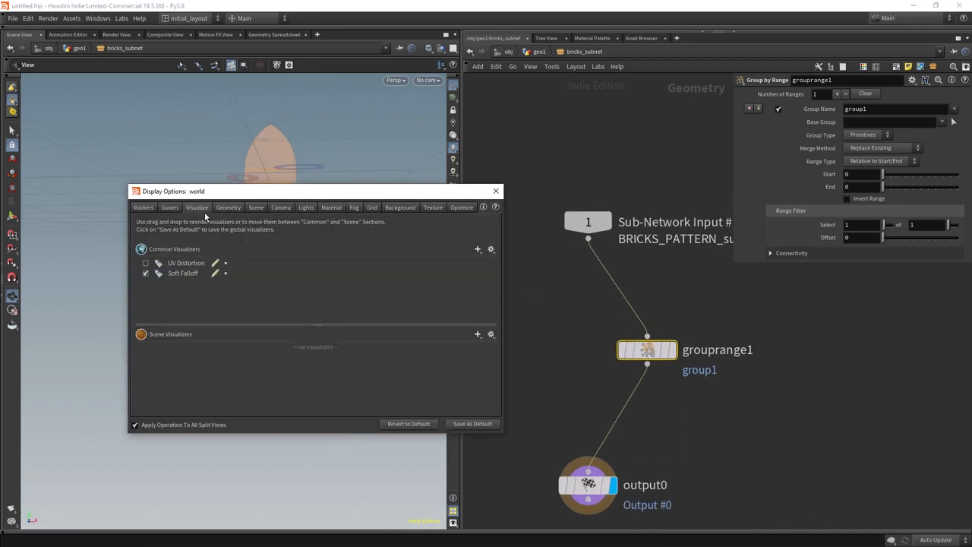
{"action": "left_click", "coordinate": [170, 207]}
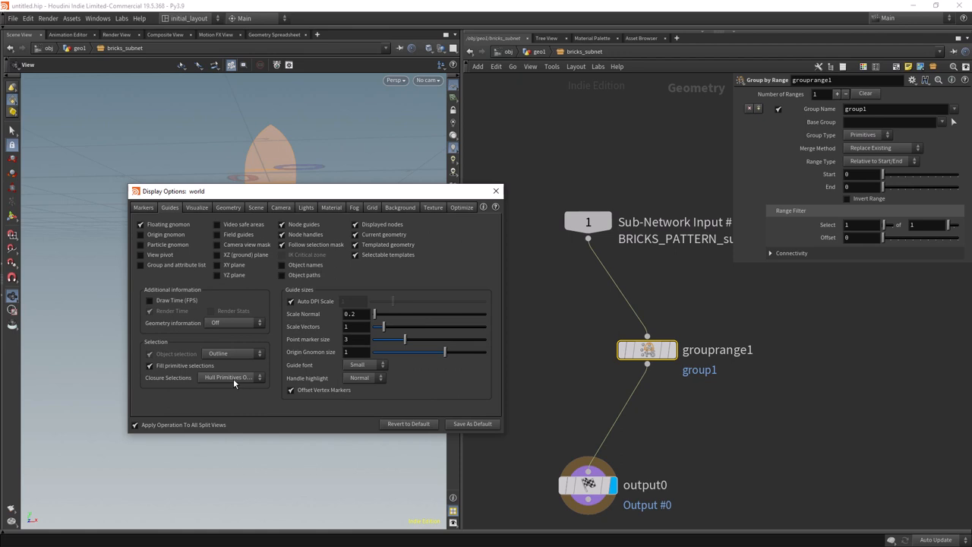
{"action": "left_click", "coordinate": [494, 191]}
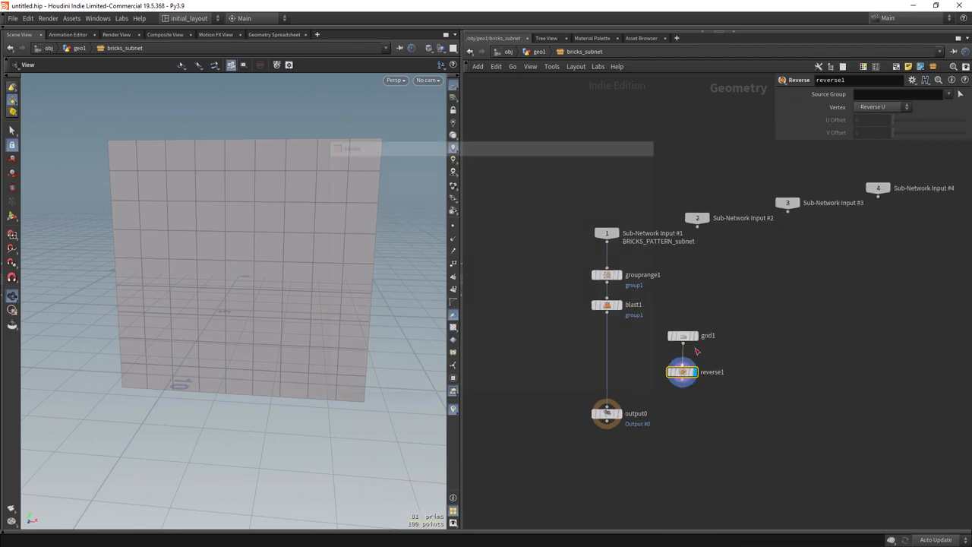
Step: Add a Match Size fitting reverse1 to blast1 with Scale to Fit on and Uniform Scale off
{"action": "key", "text": "Tab"}
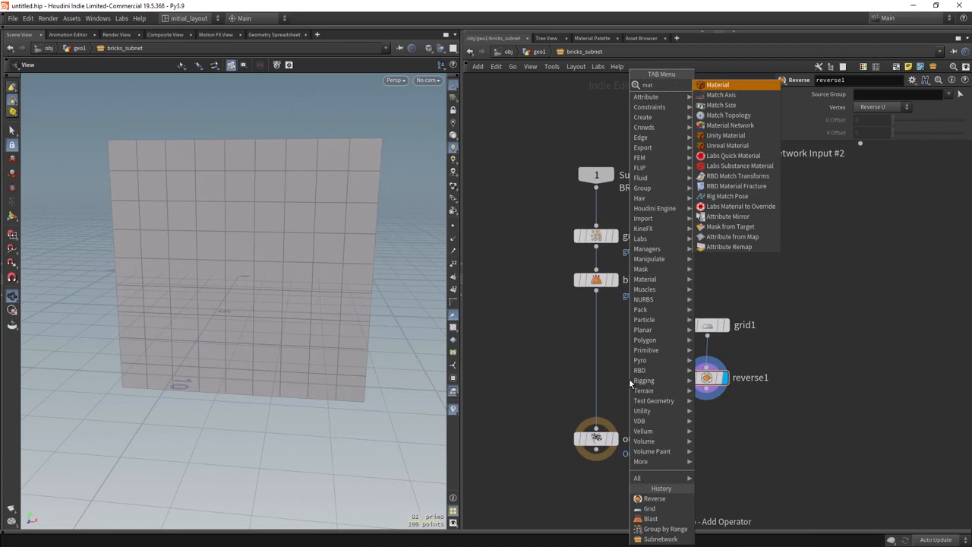
{"action": "left_click", "coordinate": [720, 105]}
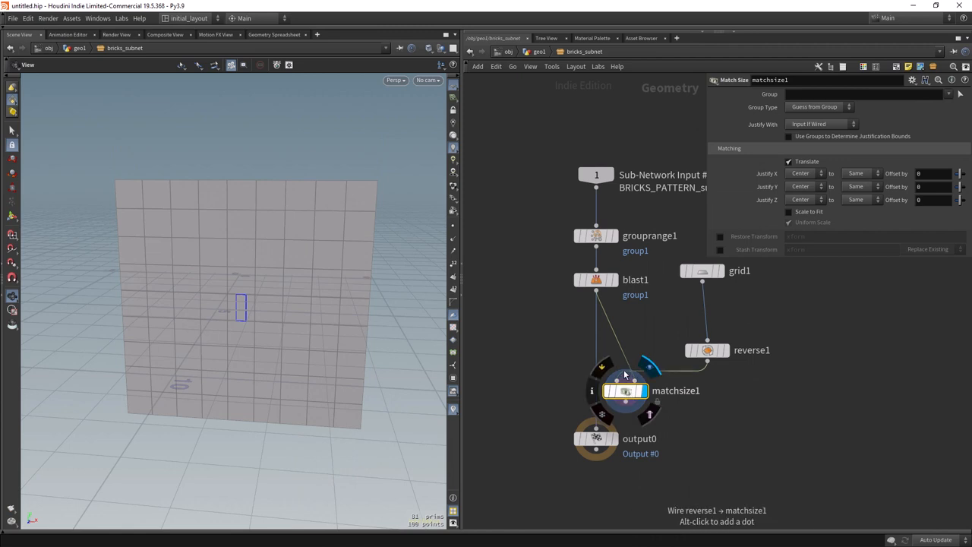
{"action": "left_click", "coordinate": [788, 211]}
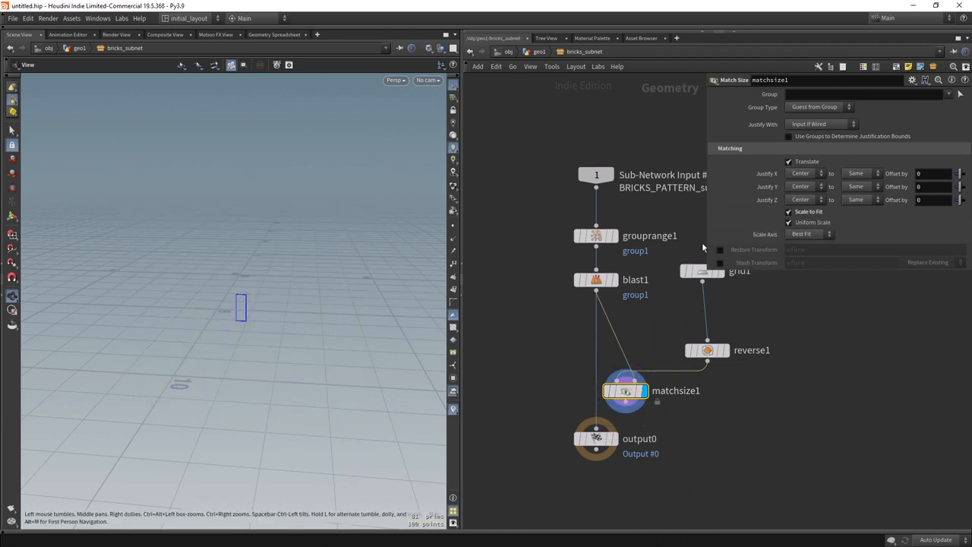
{"action": "left_click", "coordinate": [789, 222]}
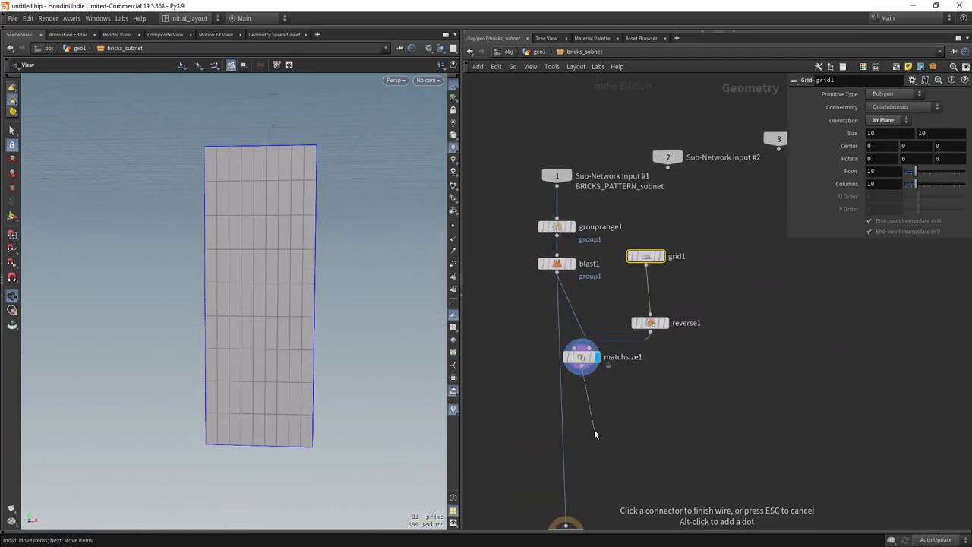
Step: Facet the fitted grid with Unique Points, preview exploded, then follow it with a Group by Range
{"action": "key", "text": "Tab"}
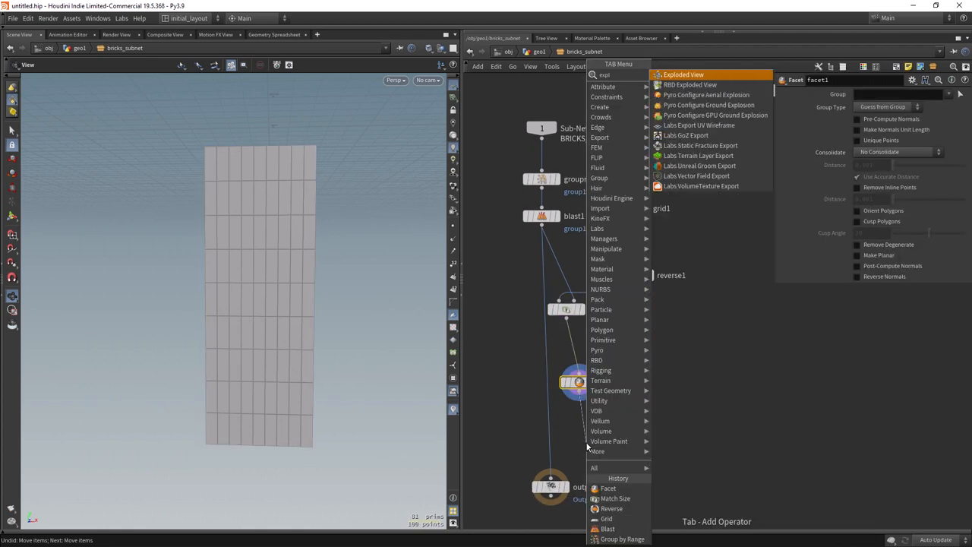
{"action": "left_click", "coordinate": [688, 73]}
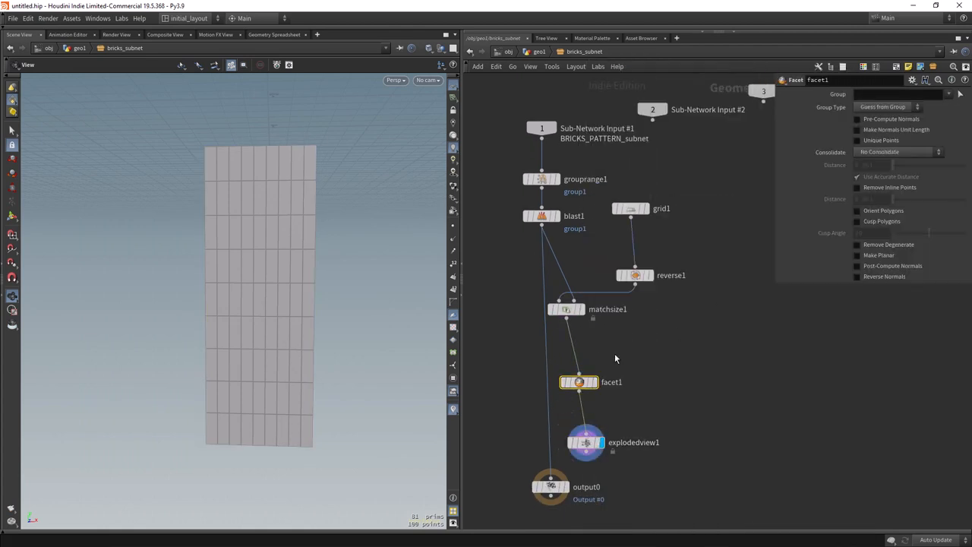
{"action": "left_click", "coordinate": [856, 140]}
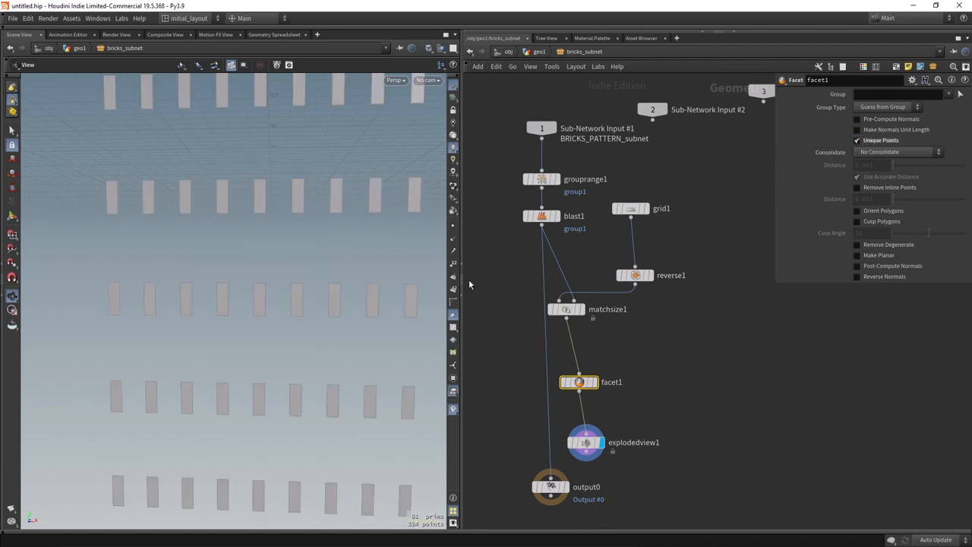
{"action": "left_click", "coordinate": [583, 442]}
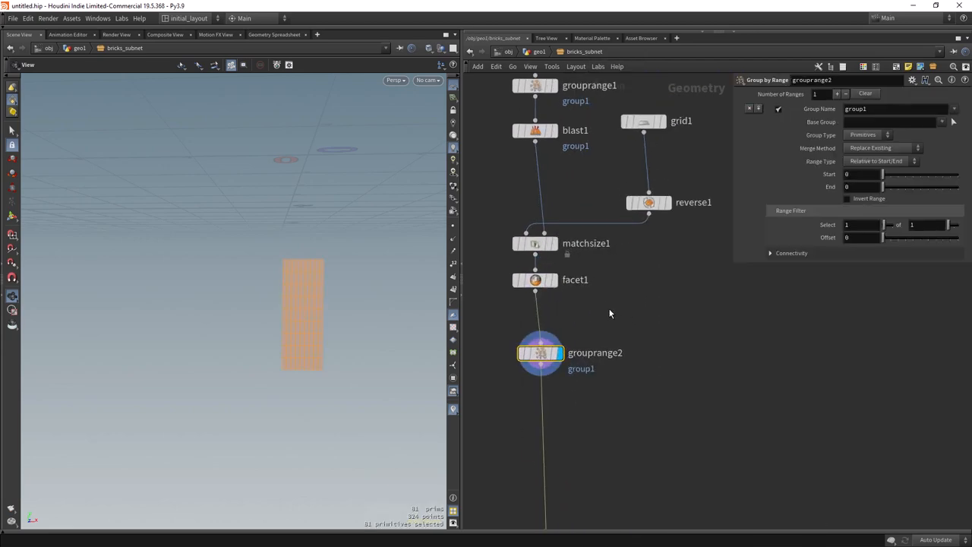
Step: Drive grouprange2 Select with ch("../grid1/cols") and its double, then raise grid1 Rows
{"action": "left_click", "coordinate": [638, 182]}
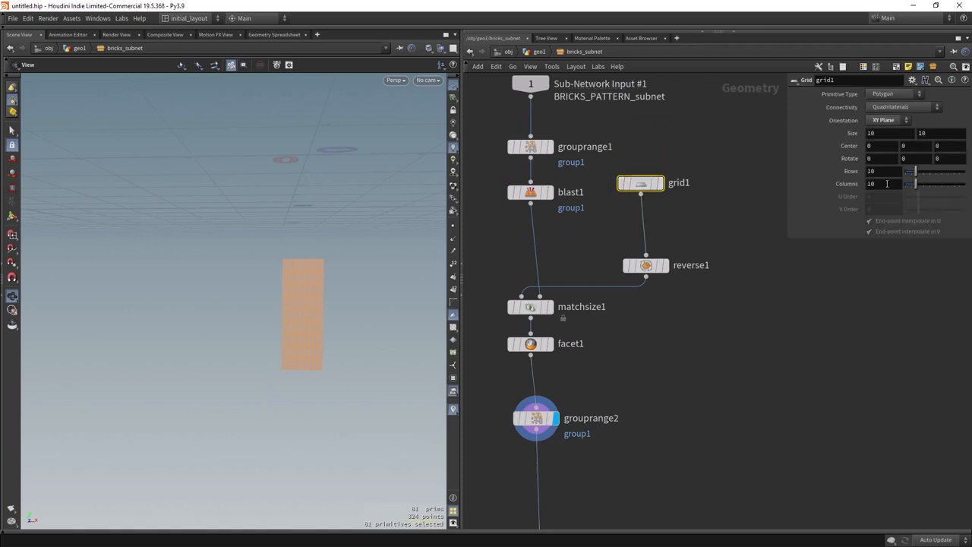
{"action": "left_click", "coordinate": [530, 417]}
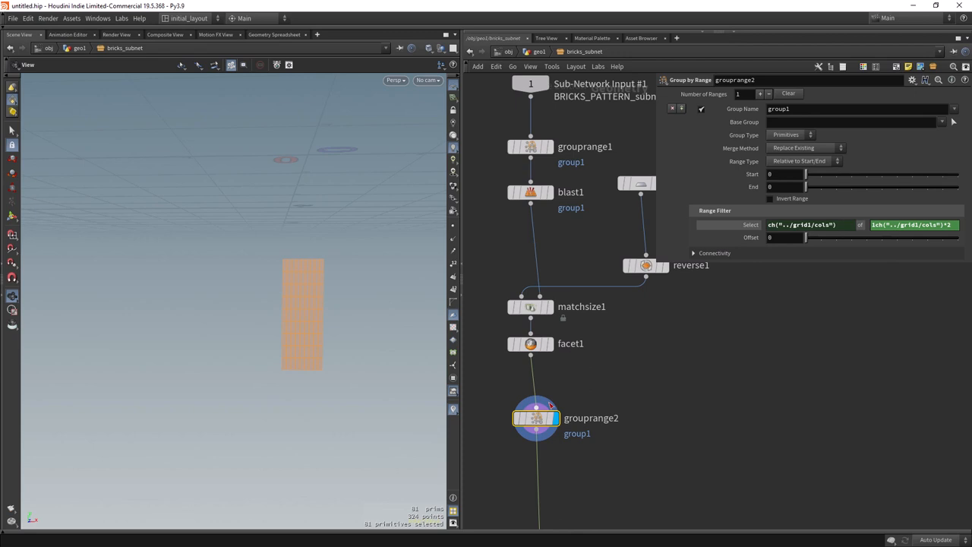
{"action": "left_click", "coordinate": [808, 225]}
{"action": "type", "text": "-1"}
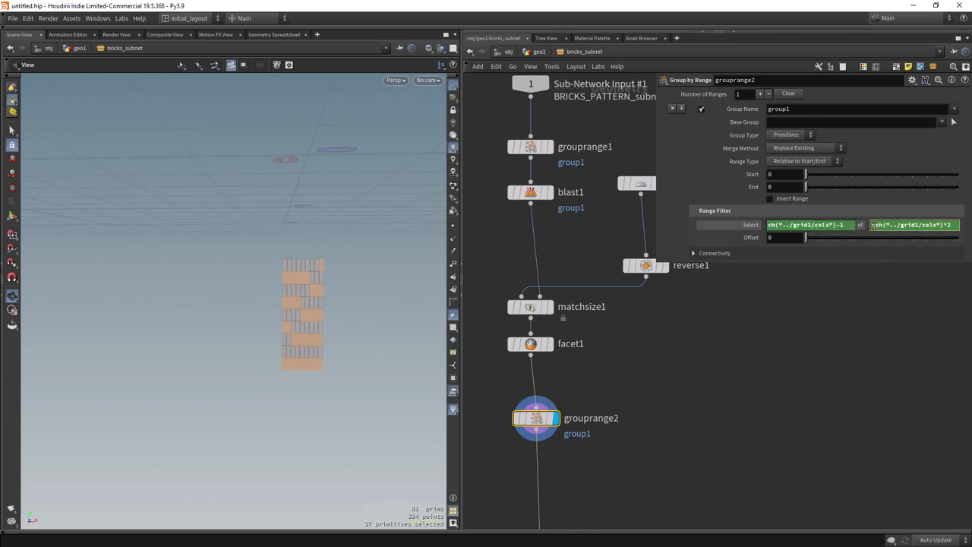
{"action": "left_click", "coordinate": [629, 181]}
{"action": "type", "text": "tra"}
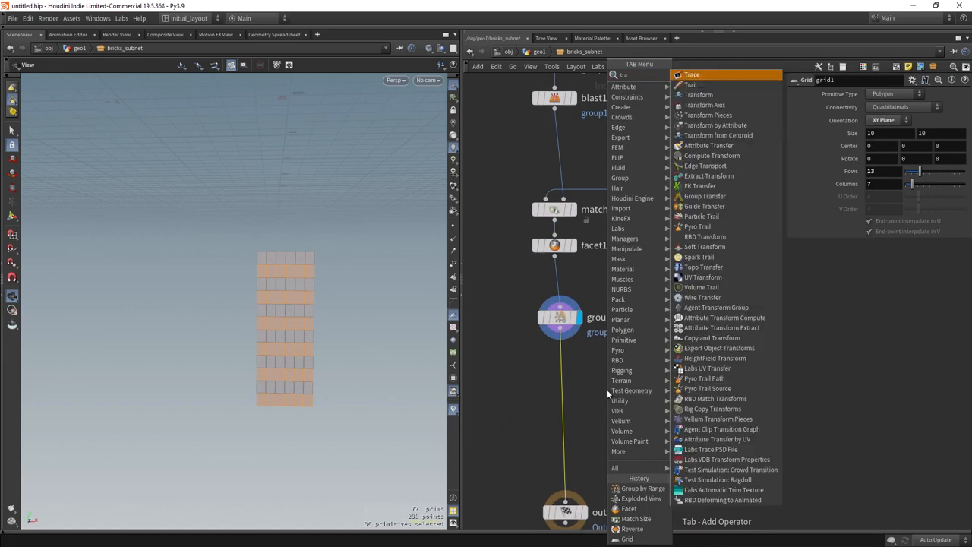
Step: Add a Transform after grouprange2 with nudged Translate, and set grid1 Rows and Columns for wider bricks
{"action": "left_click", "coordinate": [692, 95]}
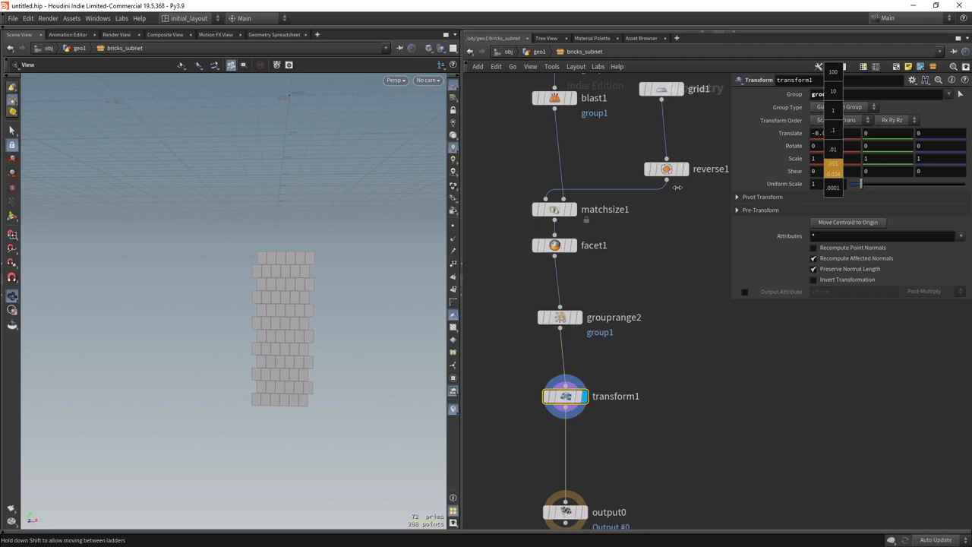
{"action": "left_click", "coordinate": [662, 88]}
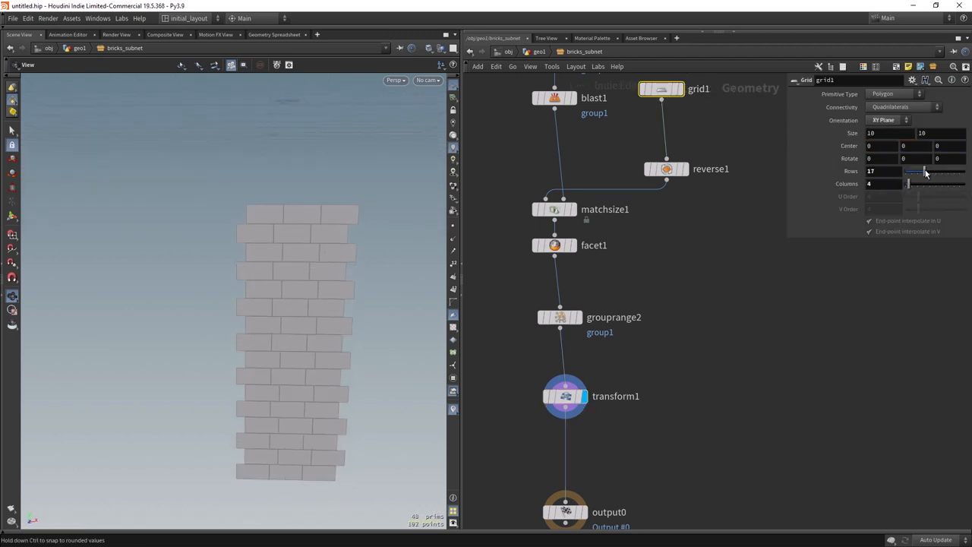
{"action": "left_click", "coordinate": [562, 396]}
{"action": "type", "text": "bbox(0,D_"}
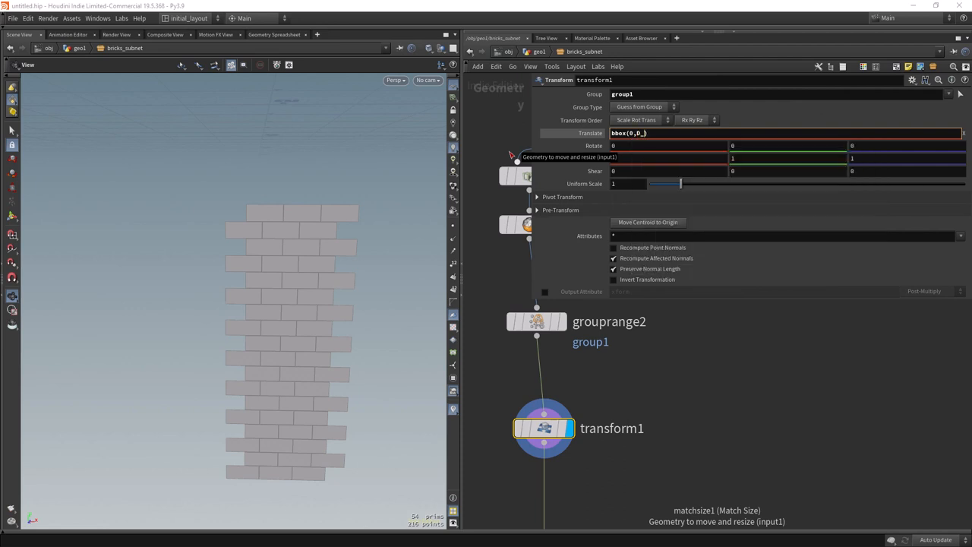
Step: Set transform1 Translate X to $bbox(0,D_XSIZE)/ch("../grid1/cols") multiplied by 2
{"action": "type", "text": "XSIZE"}
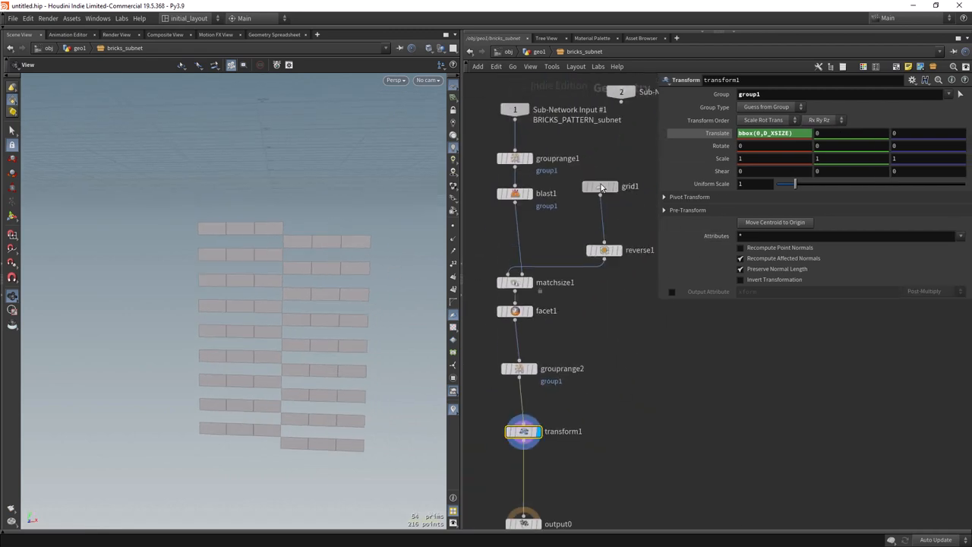
{"action": "right_click", "coordinate": [790, 170]}
{"action": "type", "text": "/(ch(\"../grid1/cols\")-1"}
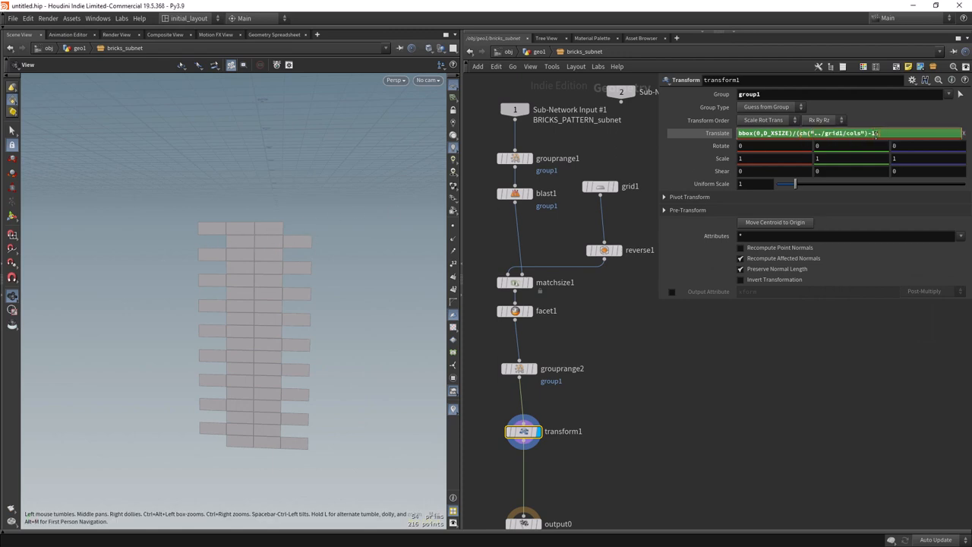
{"action": "type", "text": "*2"}
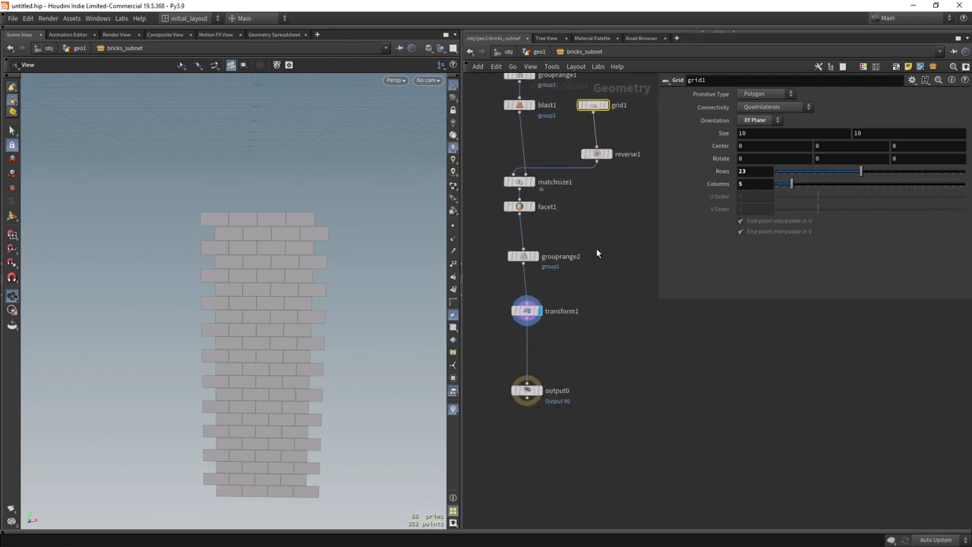
Step: Save the scene and add a Labs Box Clip sized and centered by bbox/centroid of matchsize1
{"action": "key", "text": "Tab"}
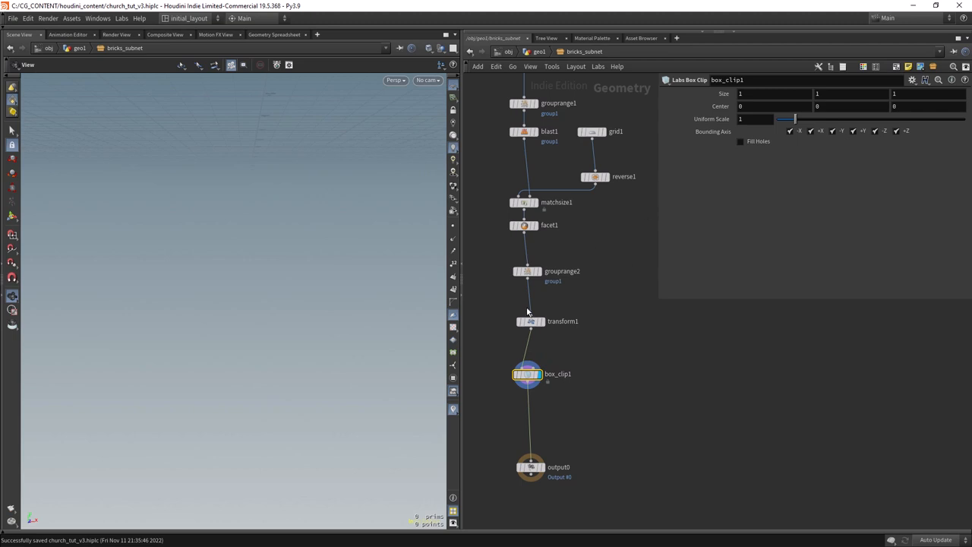
{"action": "left_click", "coordinate": [771, 94]}
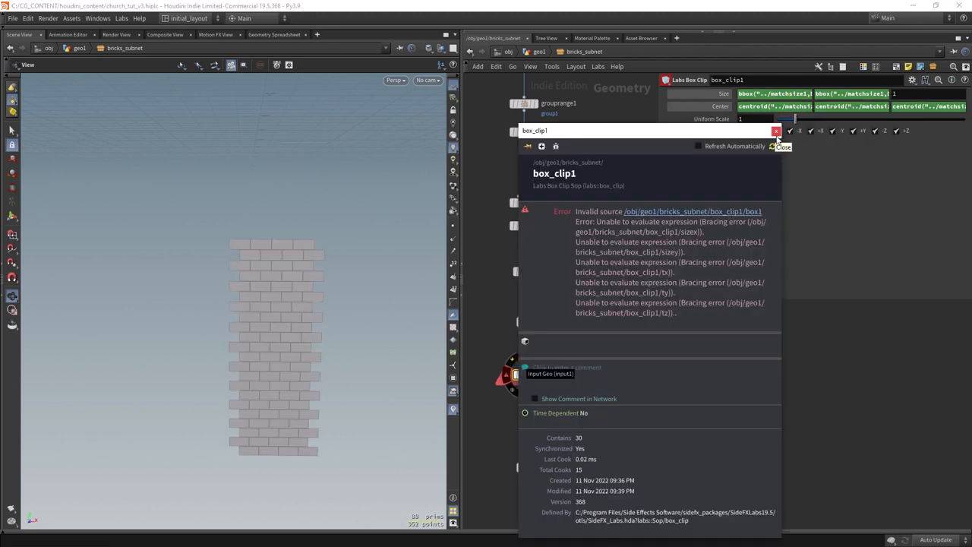
{"action": "left_click", "coordinate": [776, 131]}
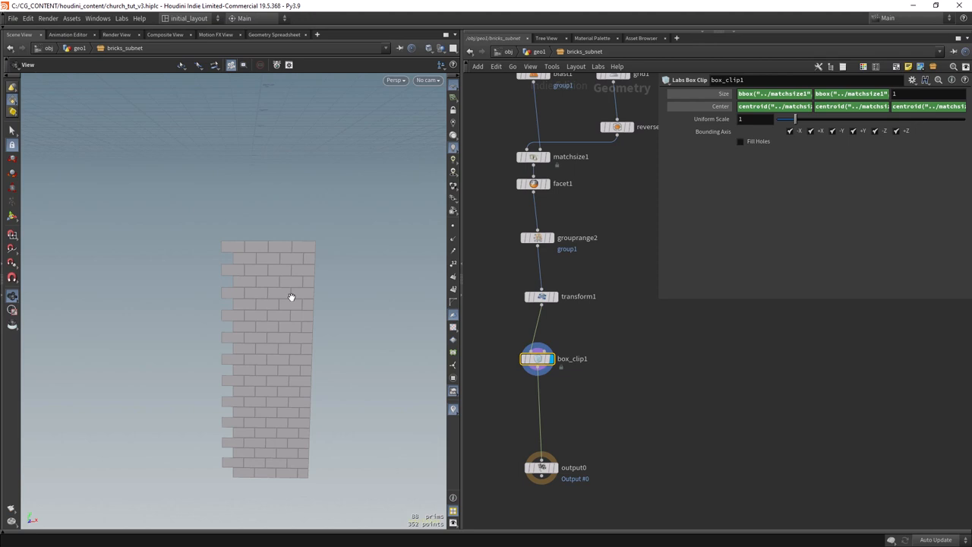
Step: Insert a Transform between matchsize1 and facet1 and raise its Scale X
{"action": "key", "text": "Tab"}
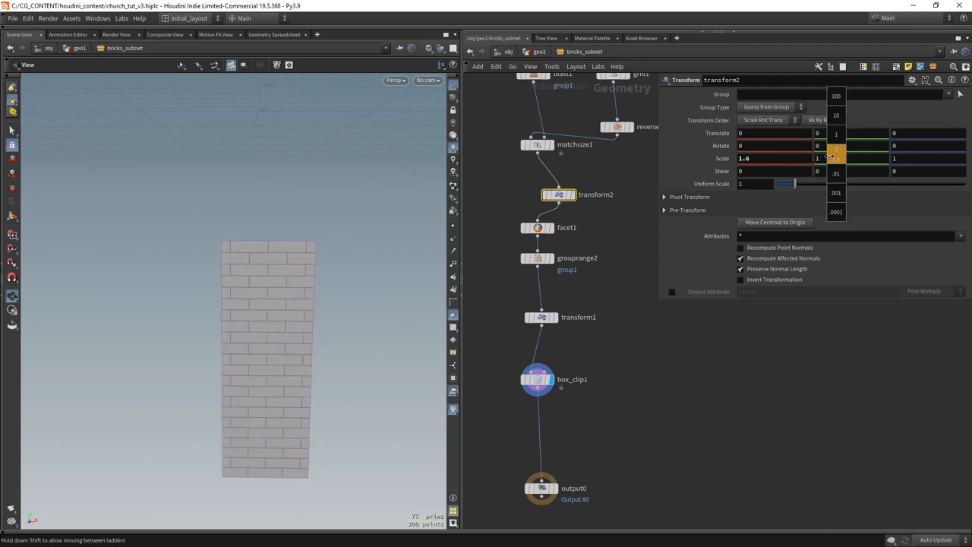
{"action": "left_click", "coordinate": [836, 158]}
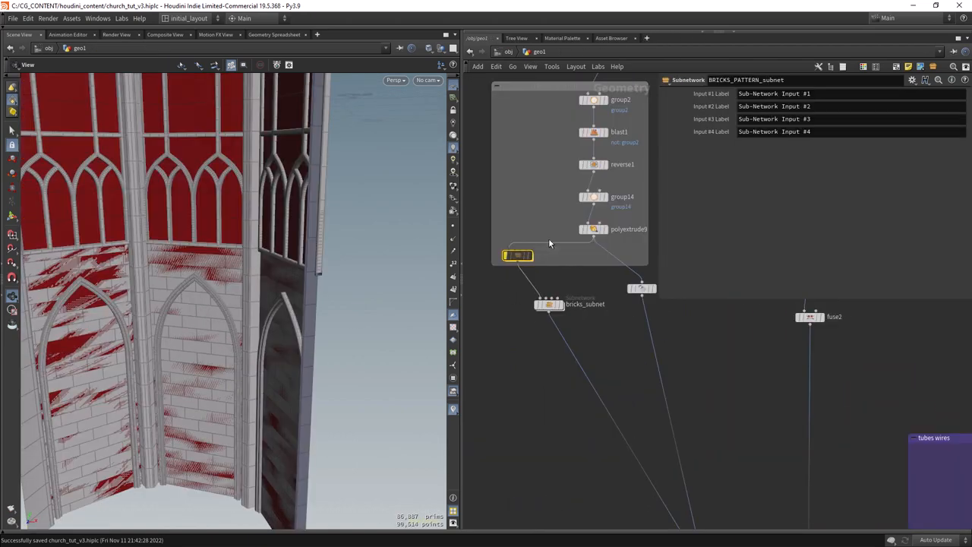
Step: Back at geo1 level, set the display flag on bricks_subnet
{"action": "left_click", "coordinate": [544, 304]}
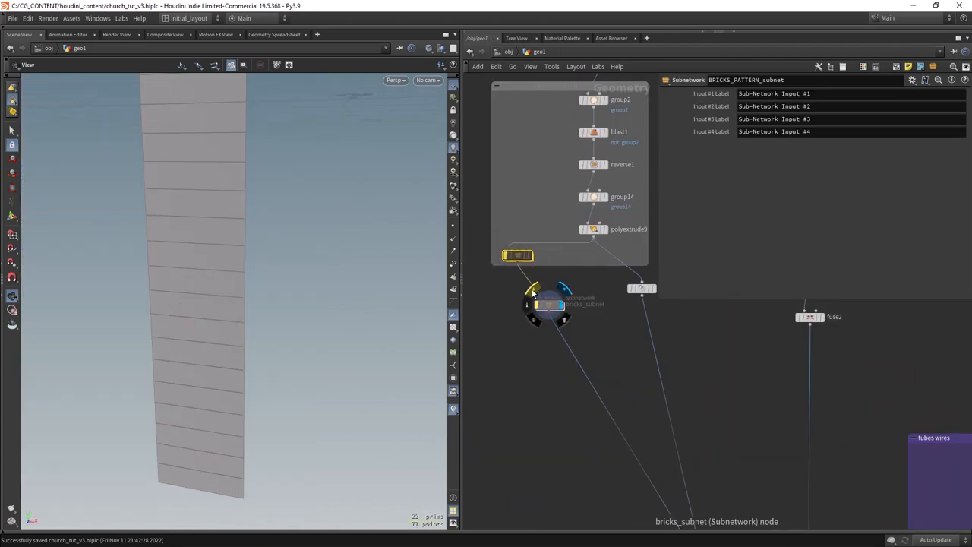